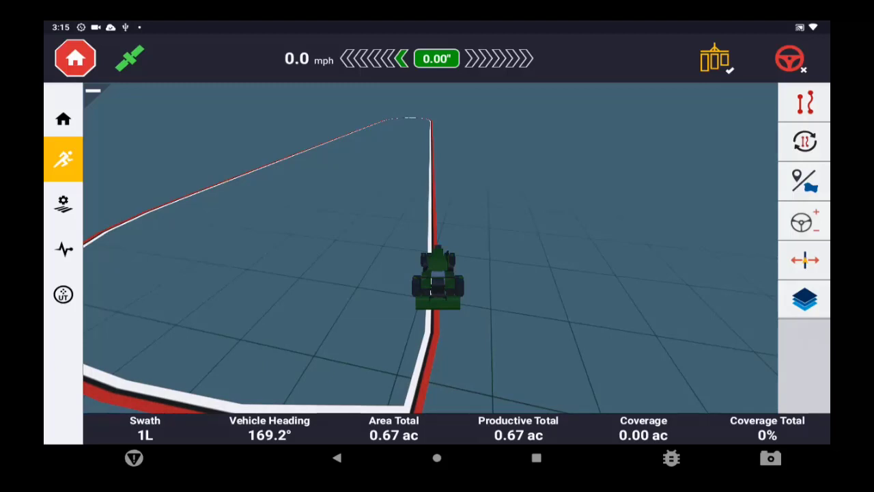
- Open the Guidance Editor from the right toolbar to show specialty guidance patterns
click(803, 101)
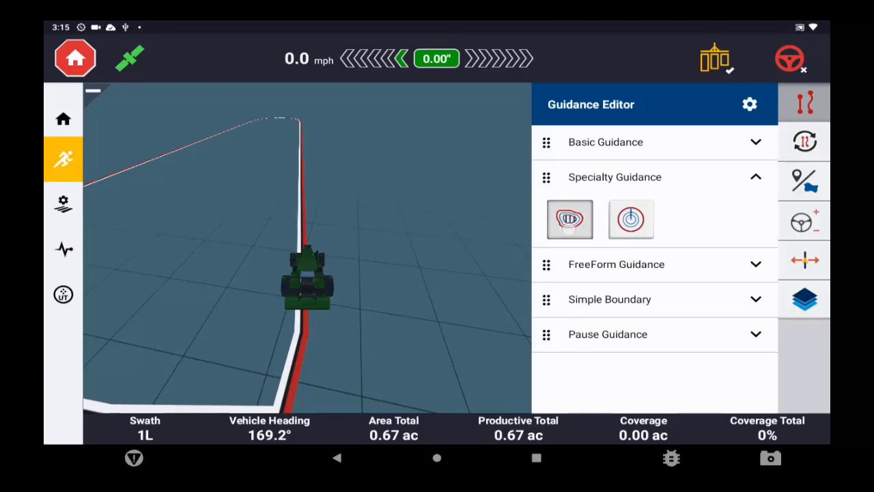
- Choose the headland pattern on boundary B08 and start generating headlands
click(632, 219)
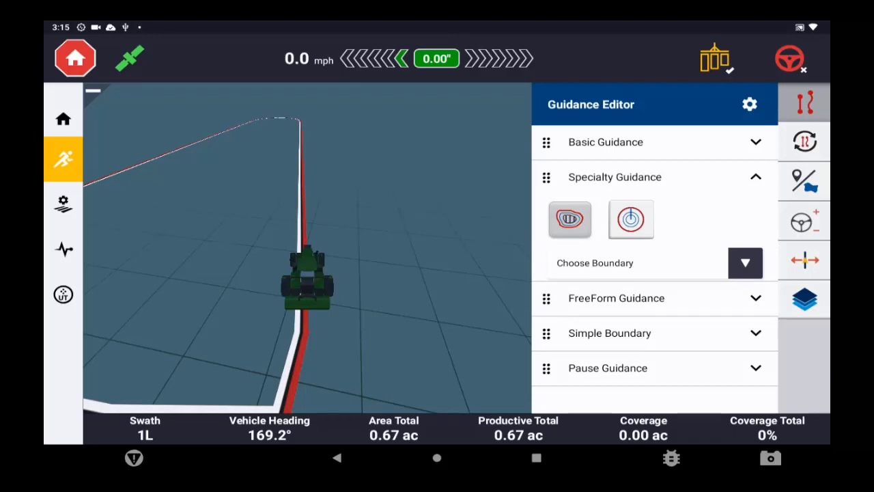
click(746, 262)
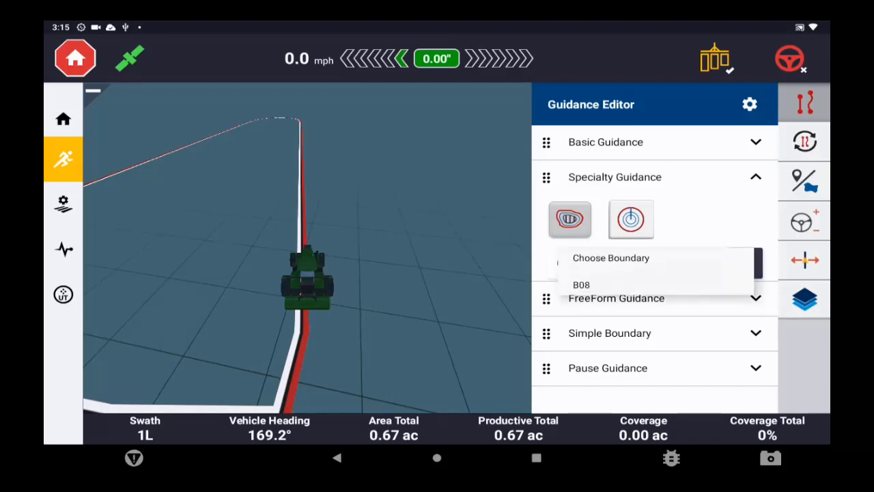
click(580, 285)
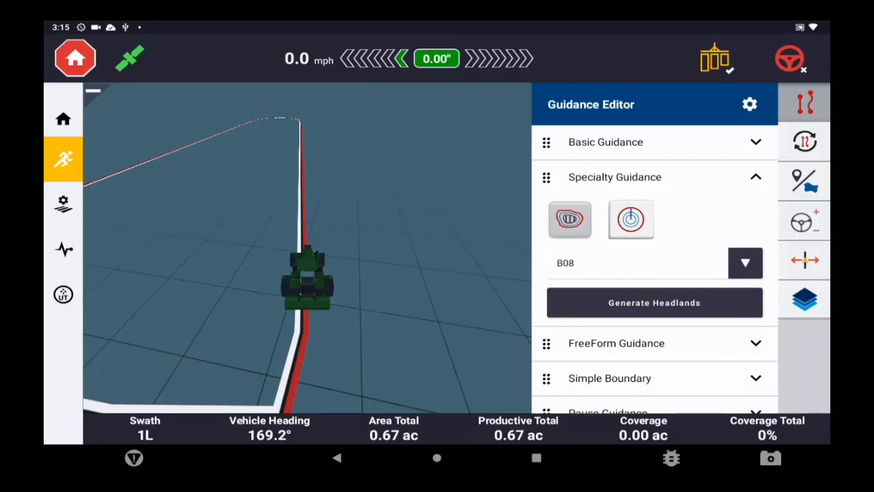
click(655, 303)
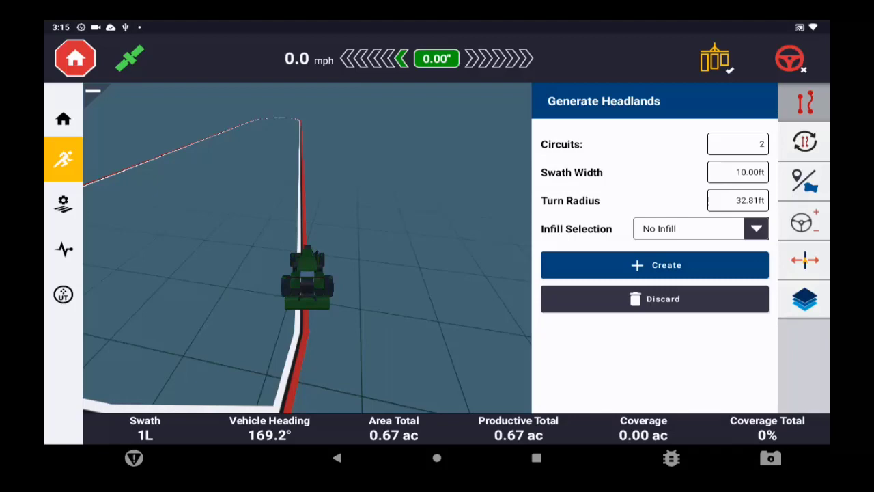
- Create the headlands with 1 circuit and A02 as the infill pattern
click(738, 143)
text(1)
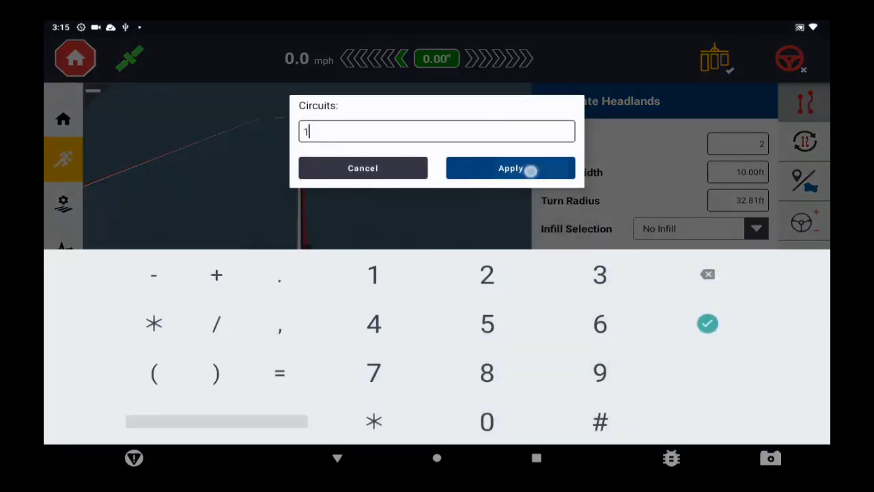
click(511, 168)
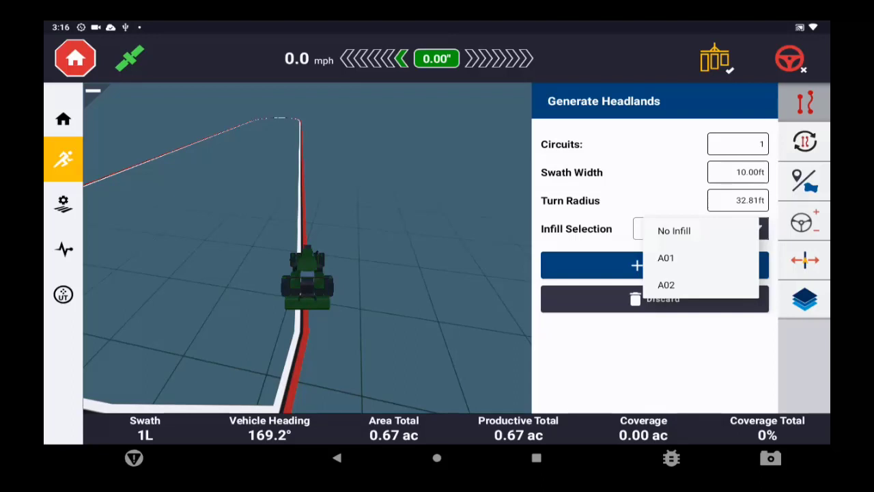
click(666, 285)
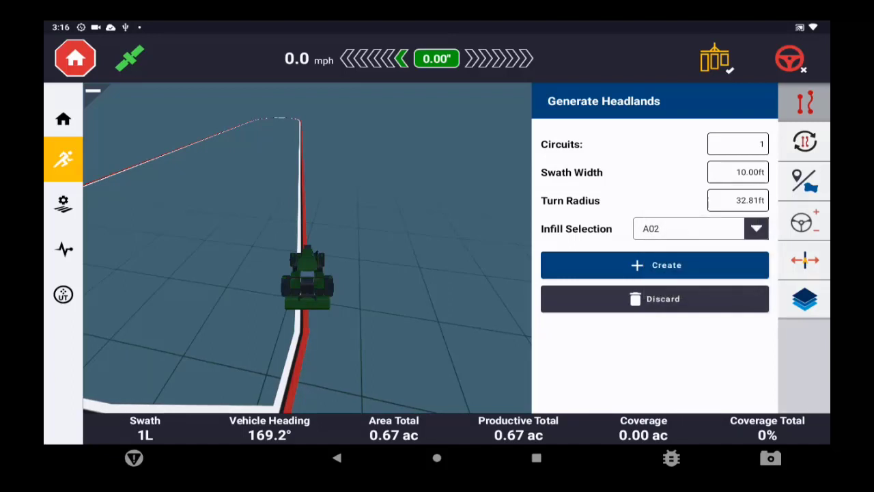
click(655, 265)
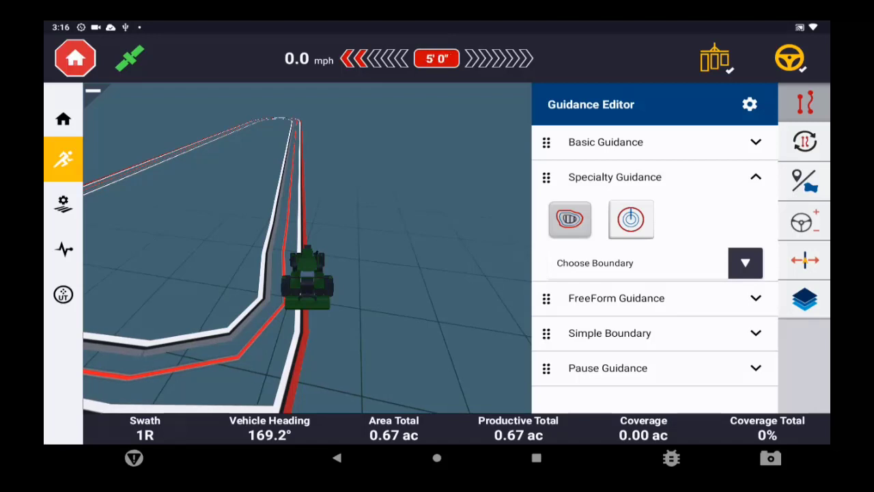
- Return to the Precision-IQ home screen from the left sidebar
click(63, 118)
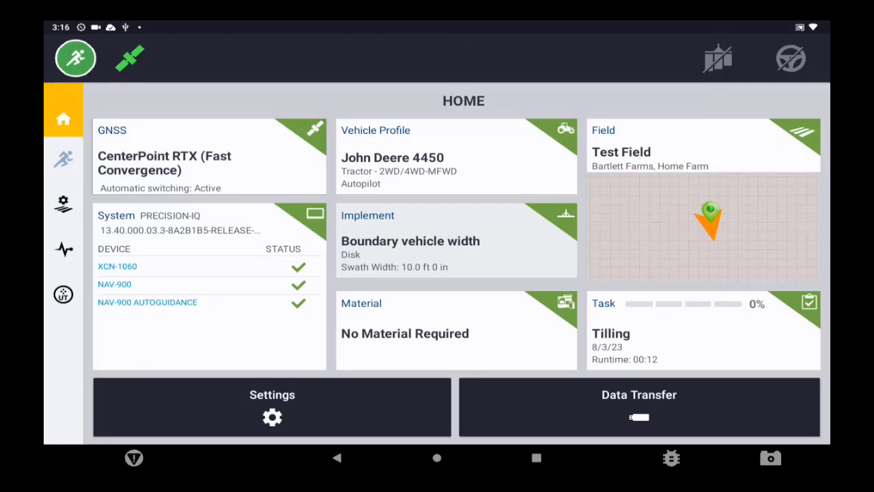
- Select the Field Cultivator and confirm it as the active implement
click(456, 239)
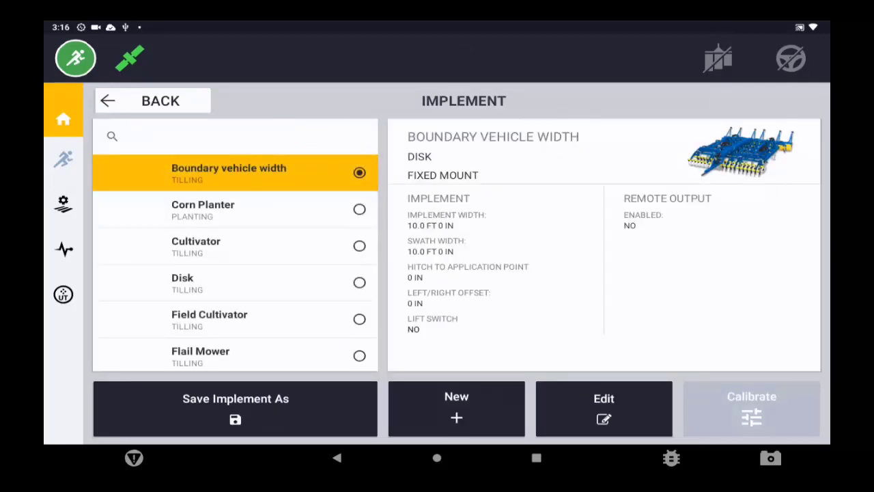
click(209, 319)
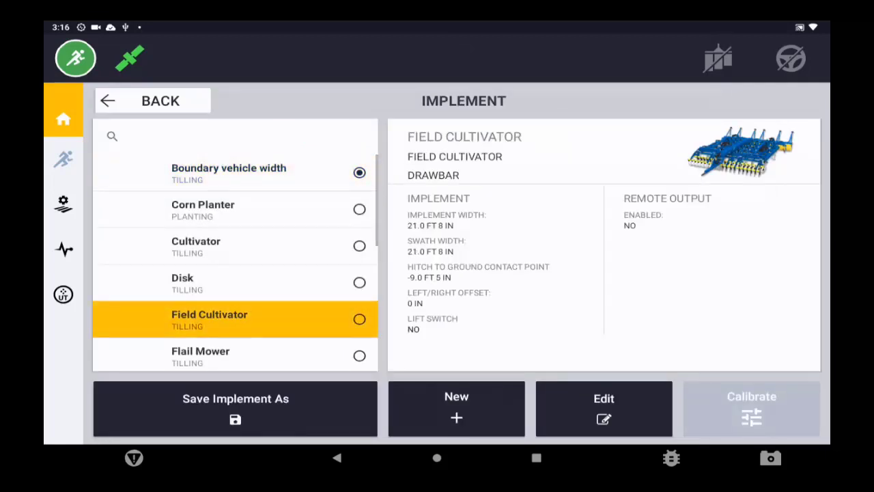
click(109, 101)
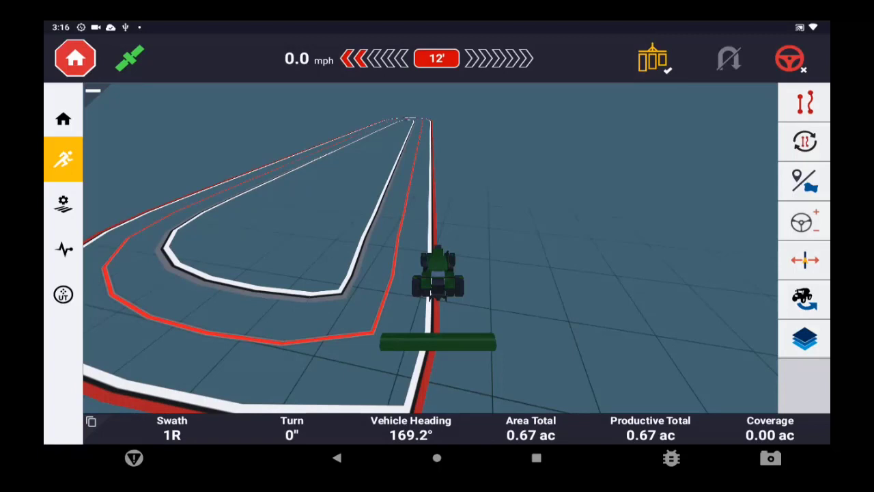
- Reopen the Guidance Editor over the run screen after the implement change
click(790, 60)
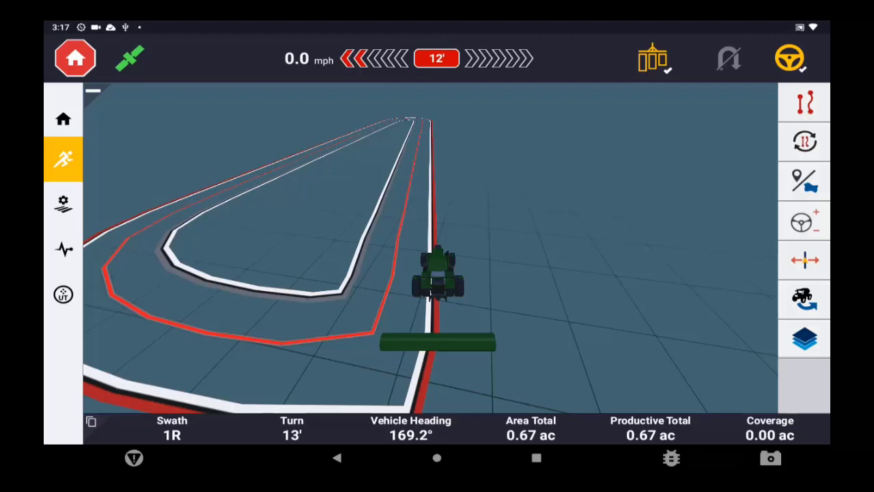
click(805, 101)
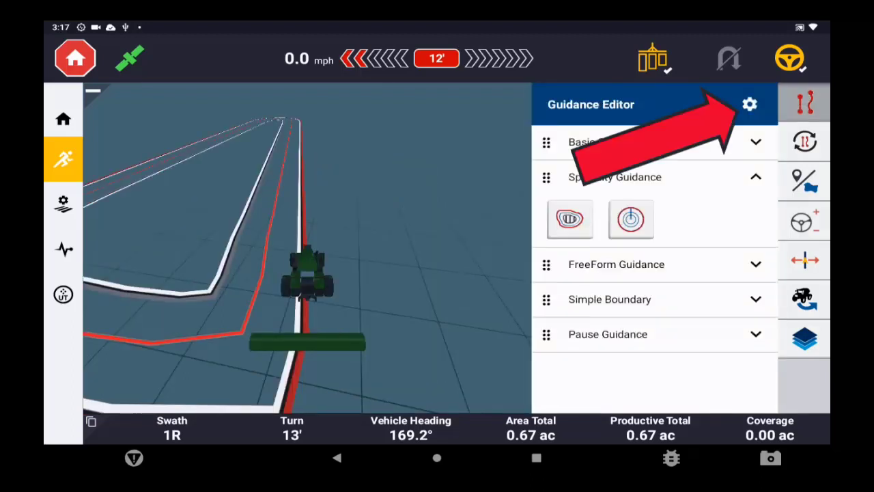
- Open the guidance editor settings and scroll to Pattern Options with Auto-Adjust Inner Boundary
click(749, 104)
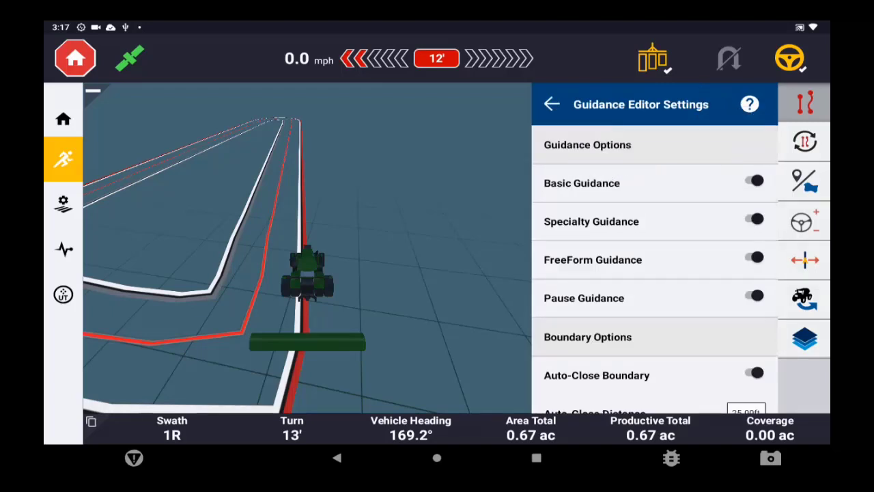
scroll(down, 3)
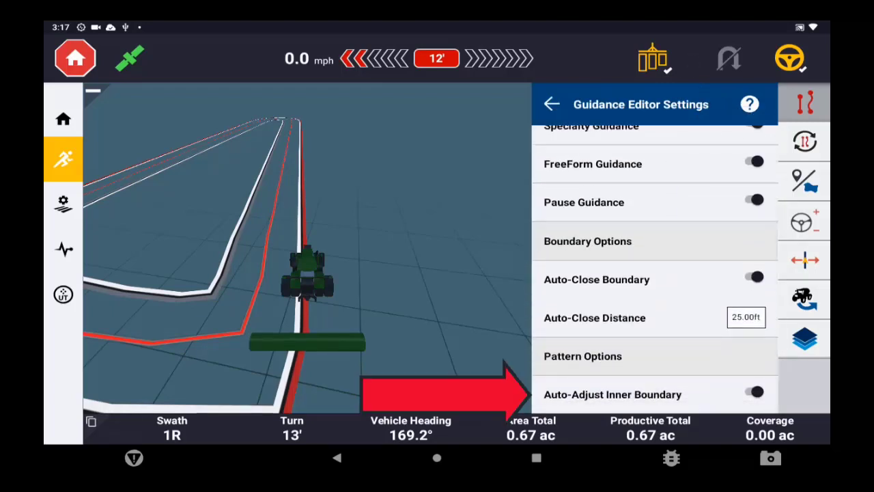